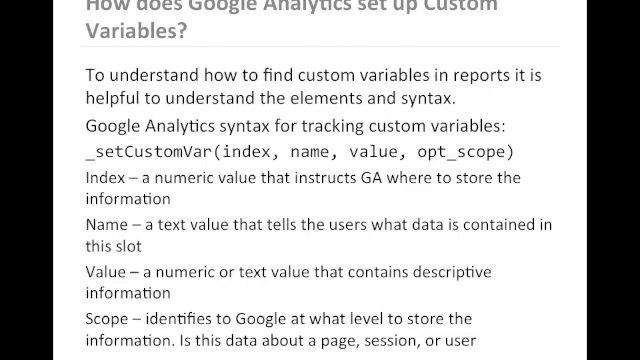
# - Start a new custom report from Customization, reaching the blank Create Custom Report form
pyautogui.press('Right')
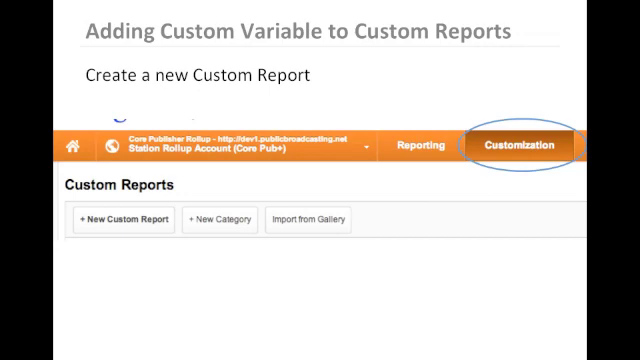
pyautogui.click(120, 218)
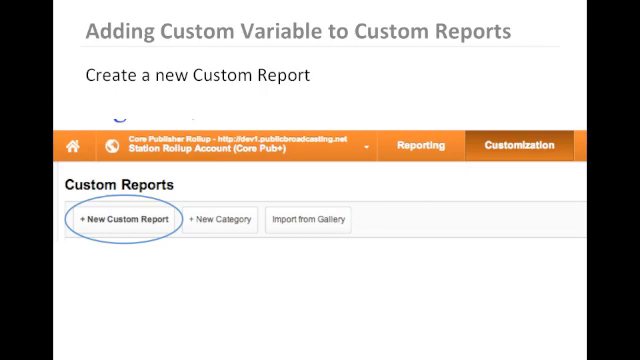
pyautogui.click(122, 218)
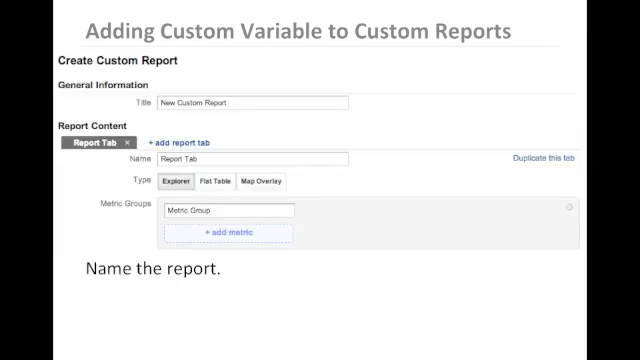